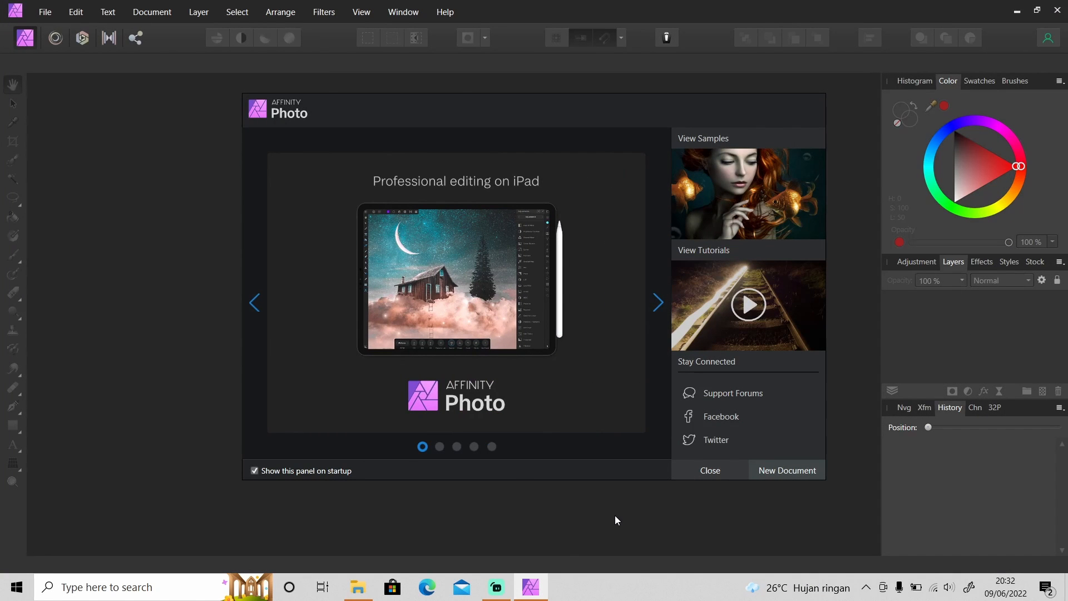
# Page through the welcome slides and dismiss the welcome screen to reach the cat photo.
pyautogui.click(657, 303)
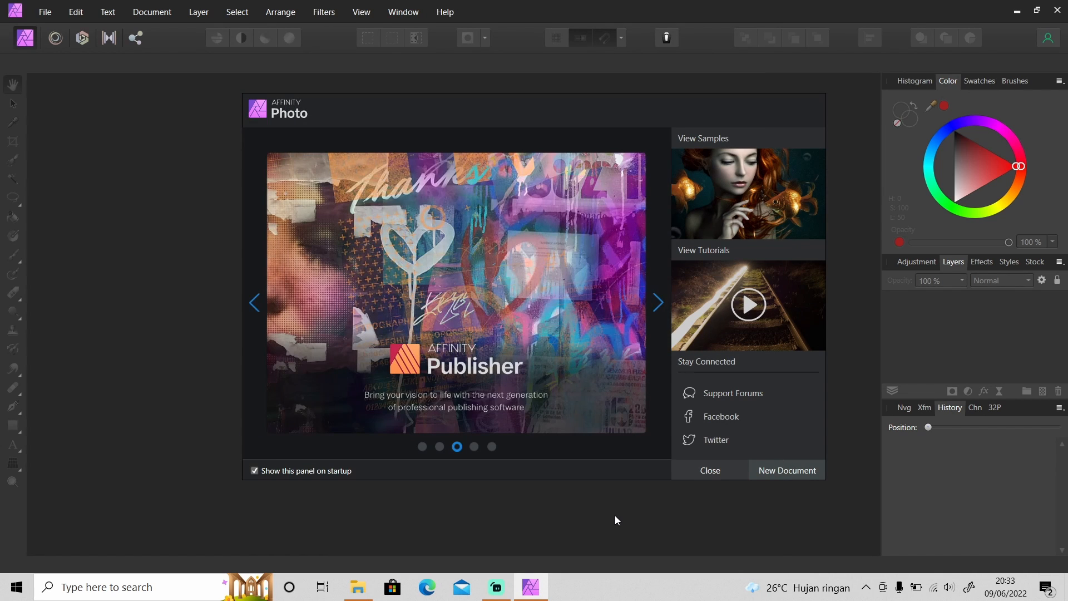
pyautogui.click(656, 303)
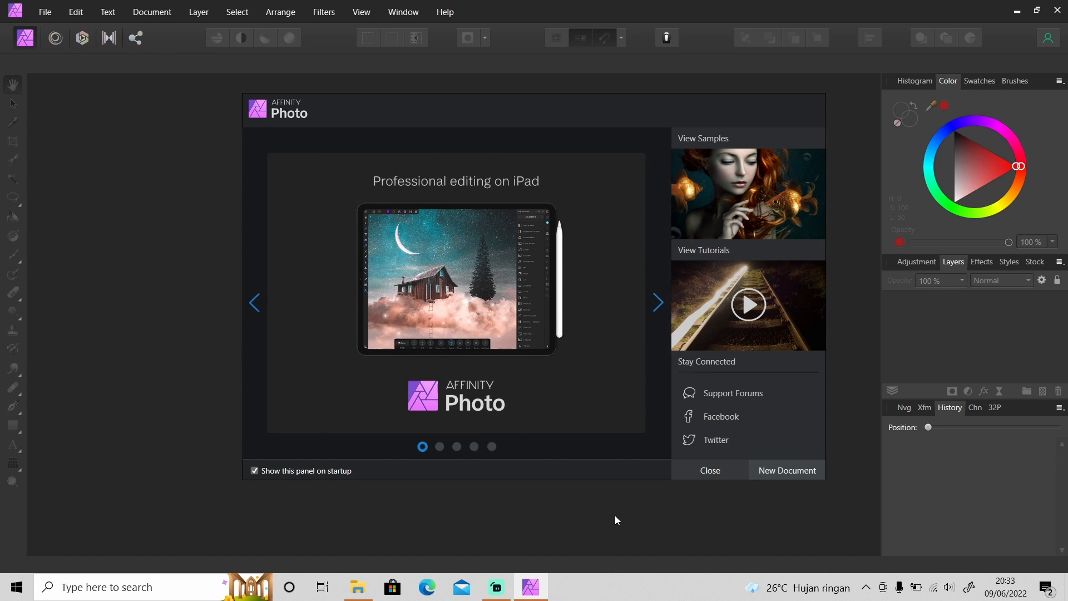
pyautogui.click(657, 303)
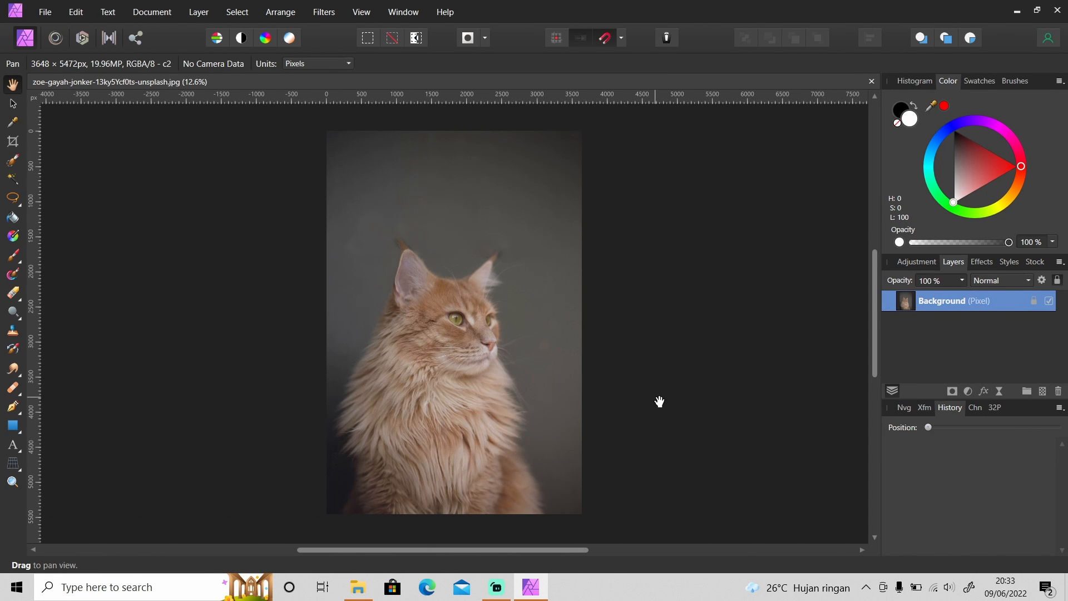
# With the Polygonal Freehand Selection Tool, place outline points up the cat's left side and chest.
pyautogui.click(12, 200)
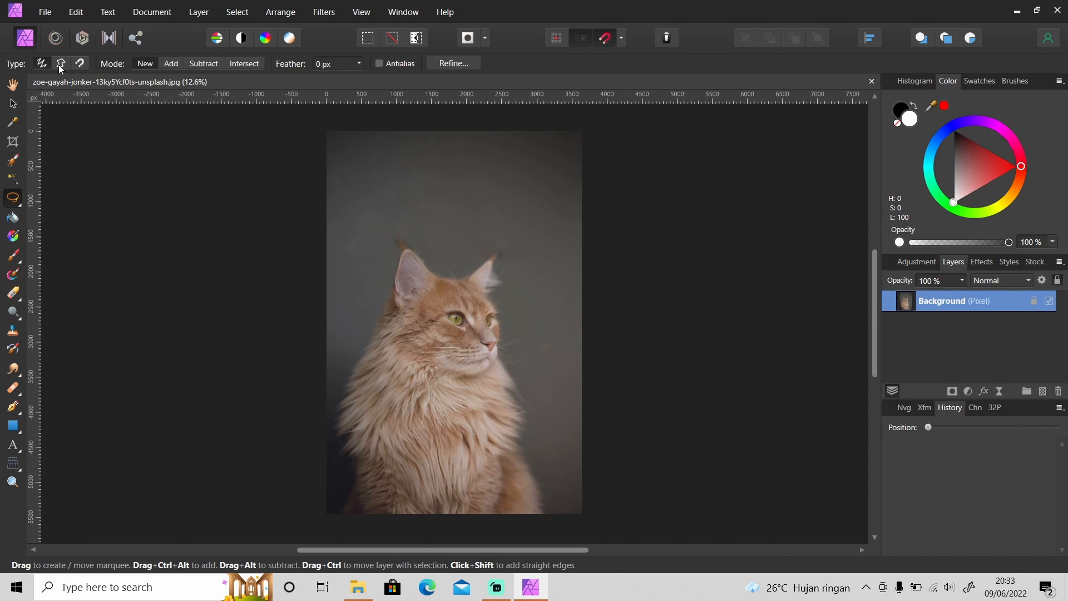
pyautogui.click(60, 63)
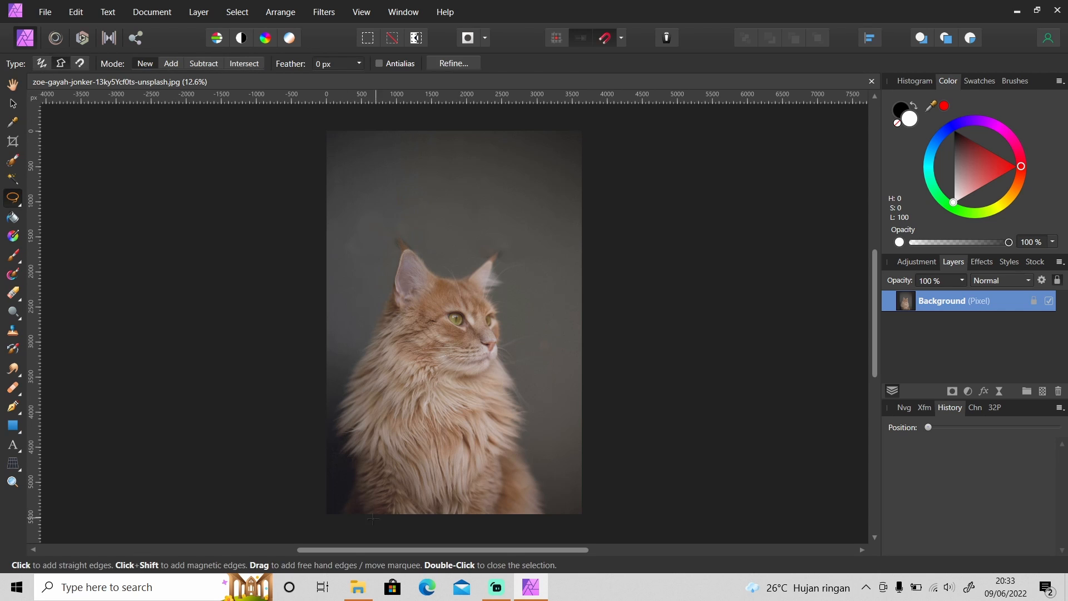
pyautogui.click(331, 528)
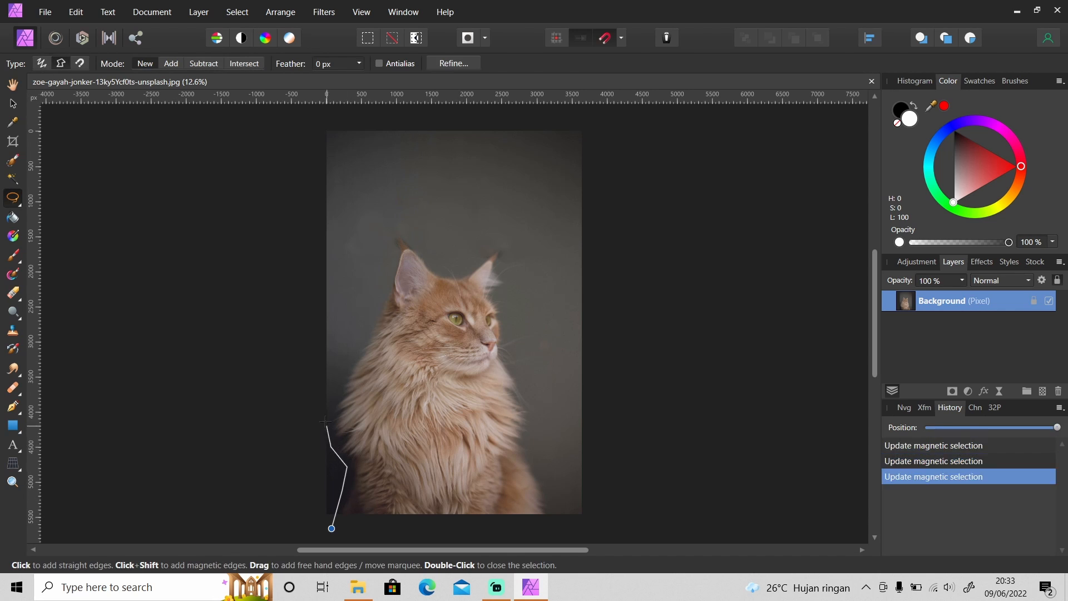
pyautogui.click(359, 336)
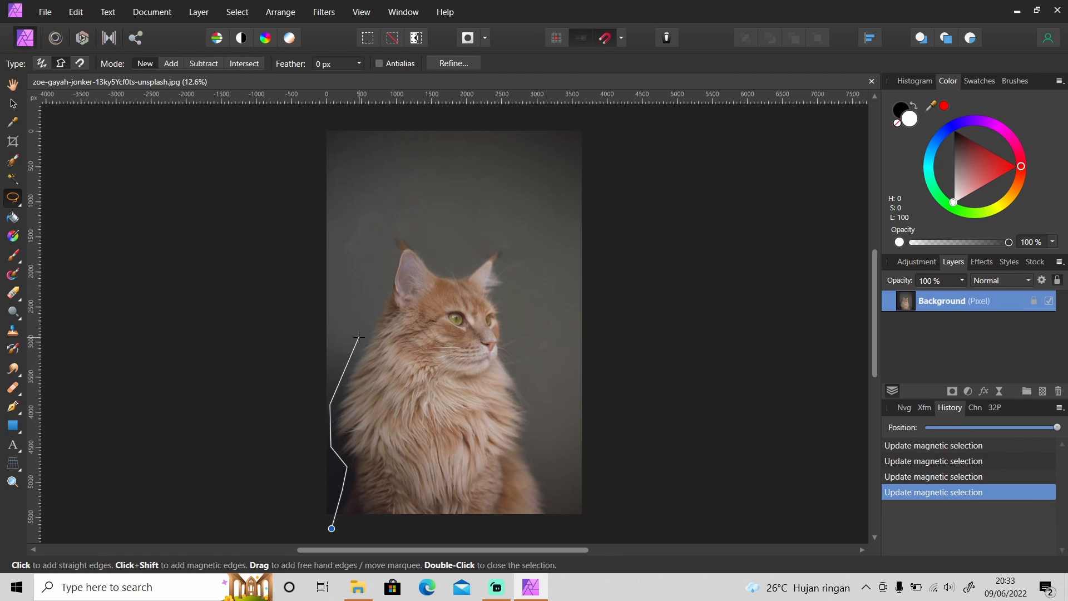
pyautogui.click(394, 232)
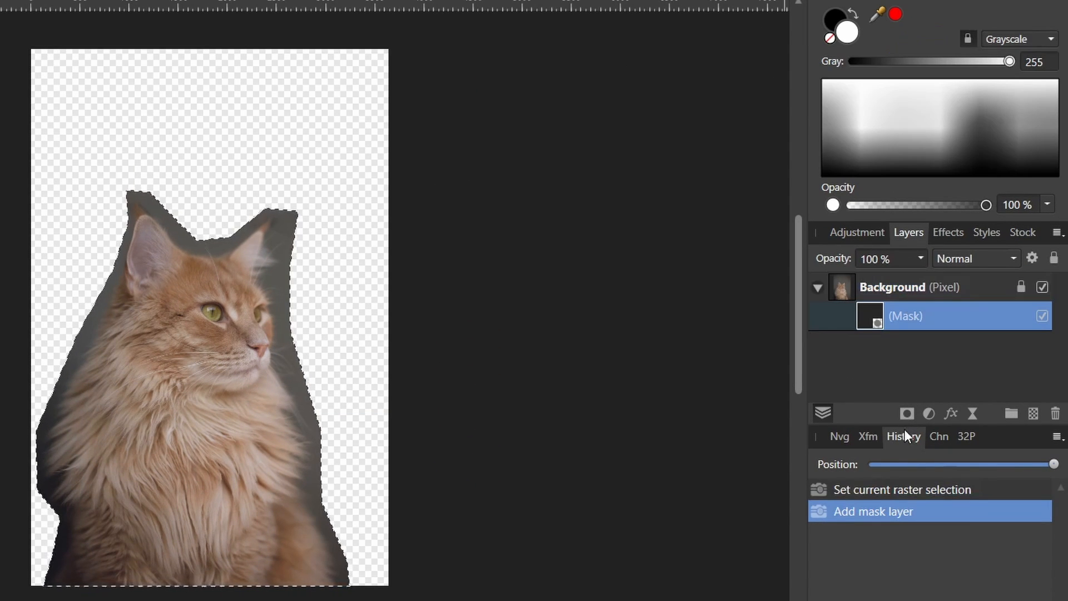
# Deselect with Ctrl+D and choose Refine Mask from the cat mask's context menu.
pyautogui.press('ctrl+d')
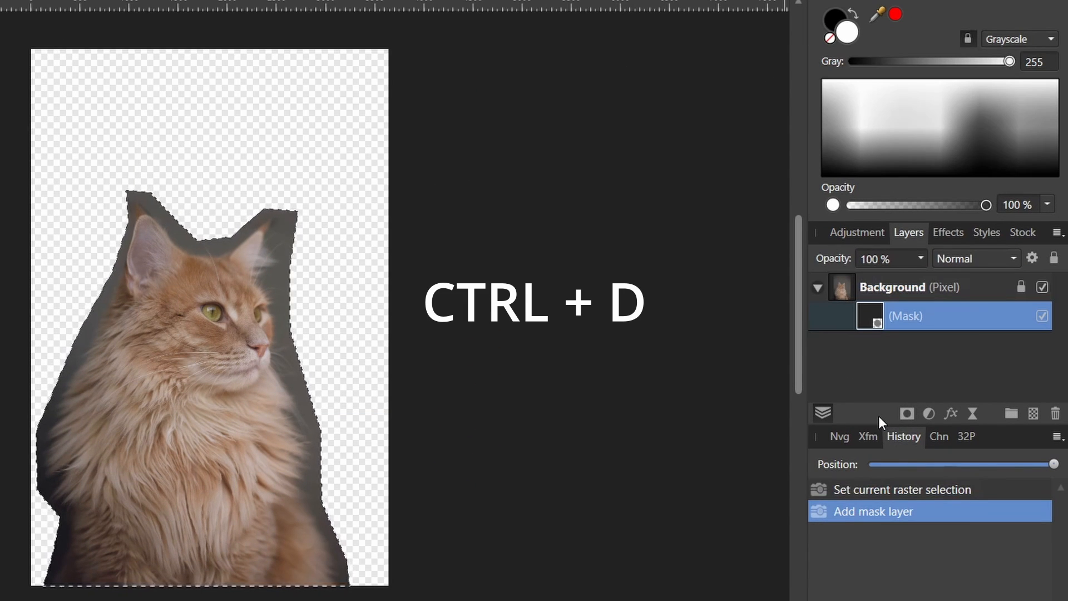
pyautogui.press('ctrl+d')
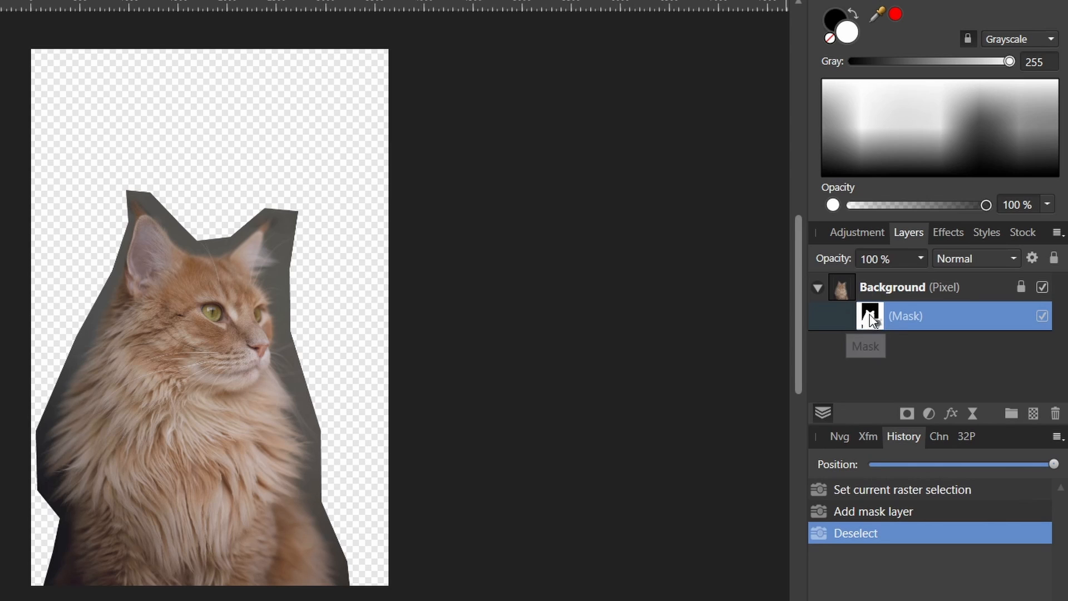
pyautogui.rightClick(870, 315)
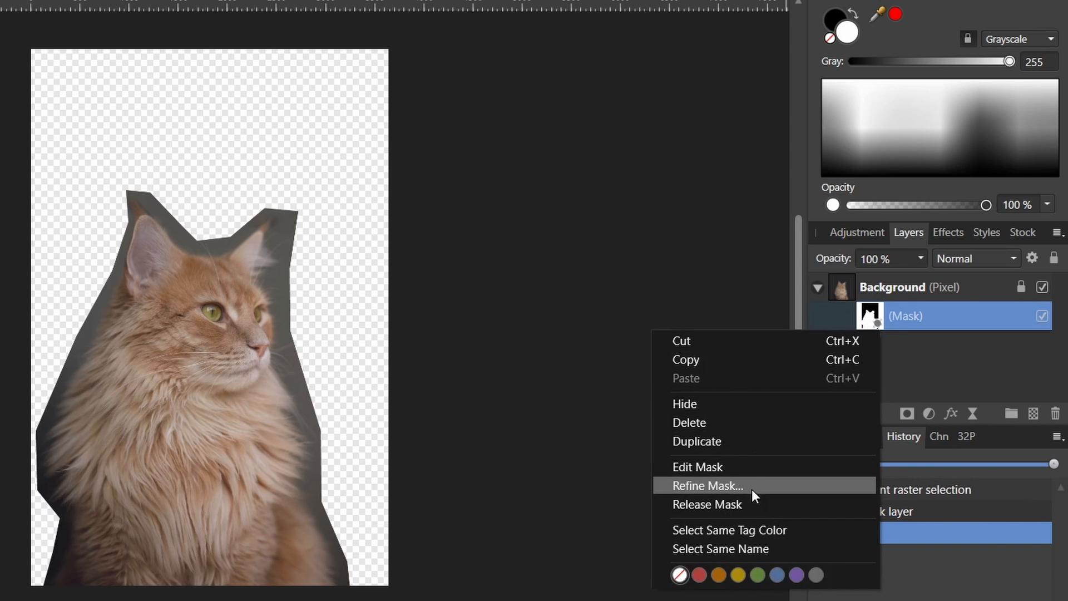
pyautogui.click(707, 485)
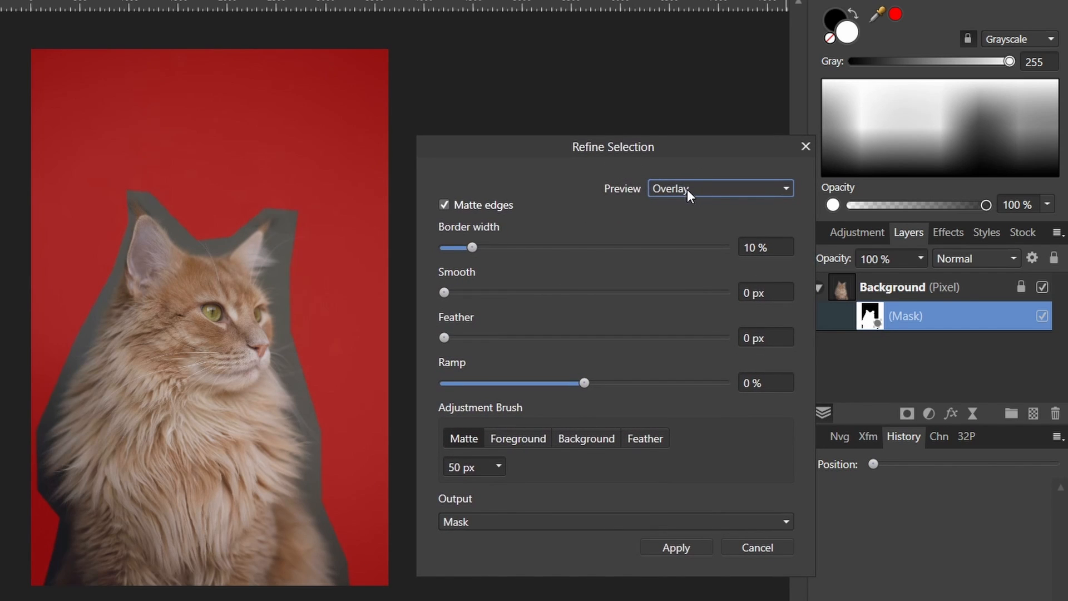
# Preview the cut-out in the Black matte and Transparent preview modes.
pyautogui.click(719, 188)
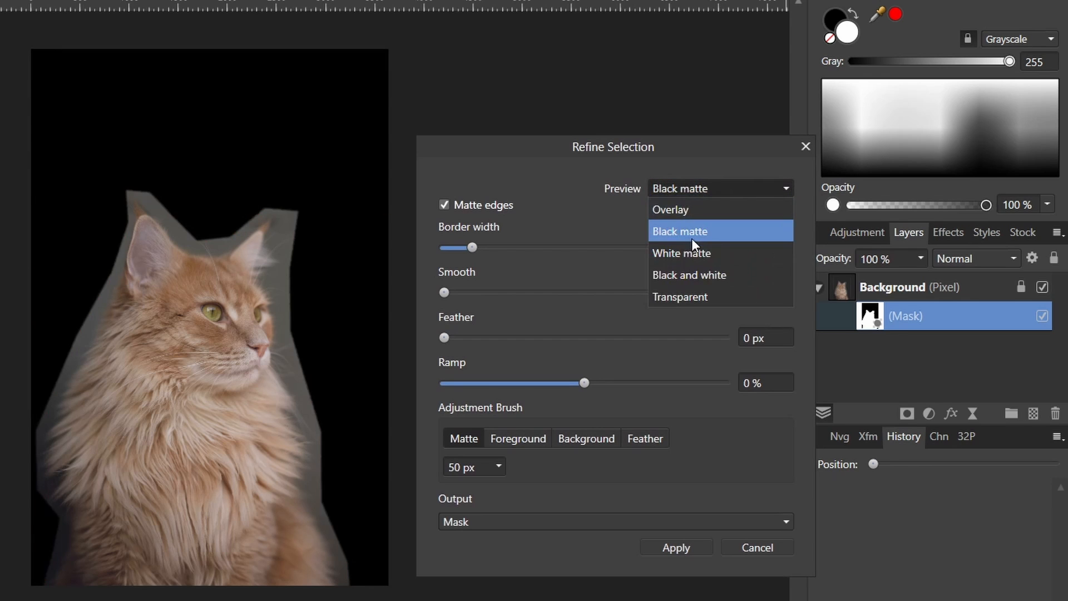
pyautogui.click(688, 274)
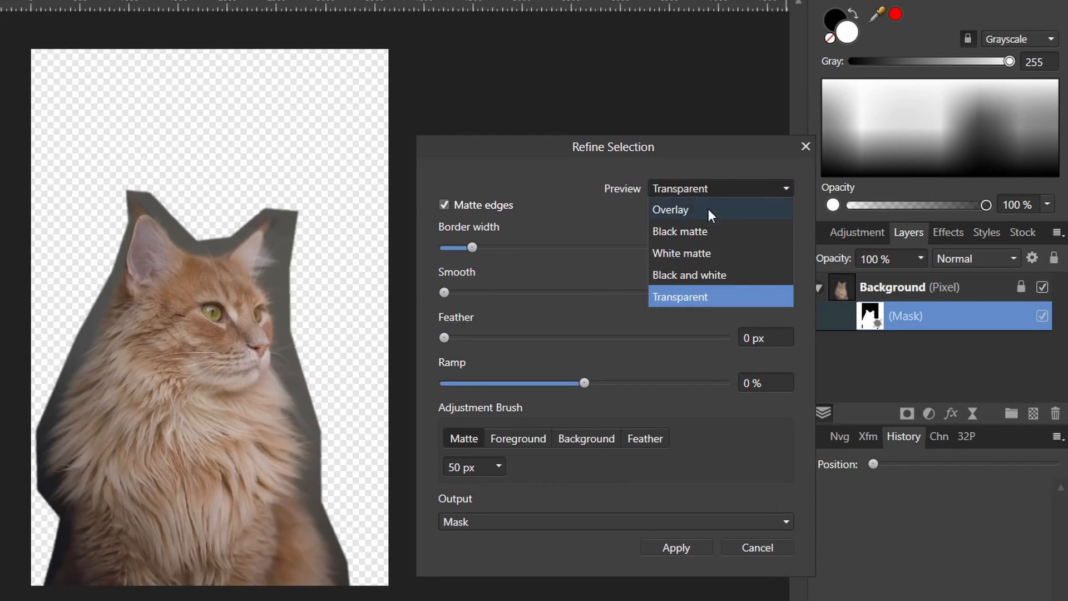
pyautogui.click(670, 210)
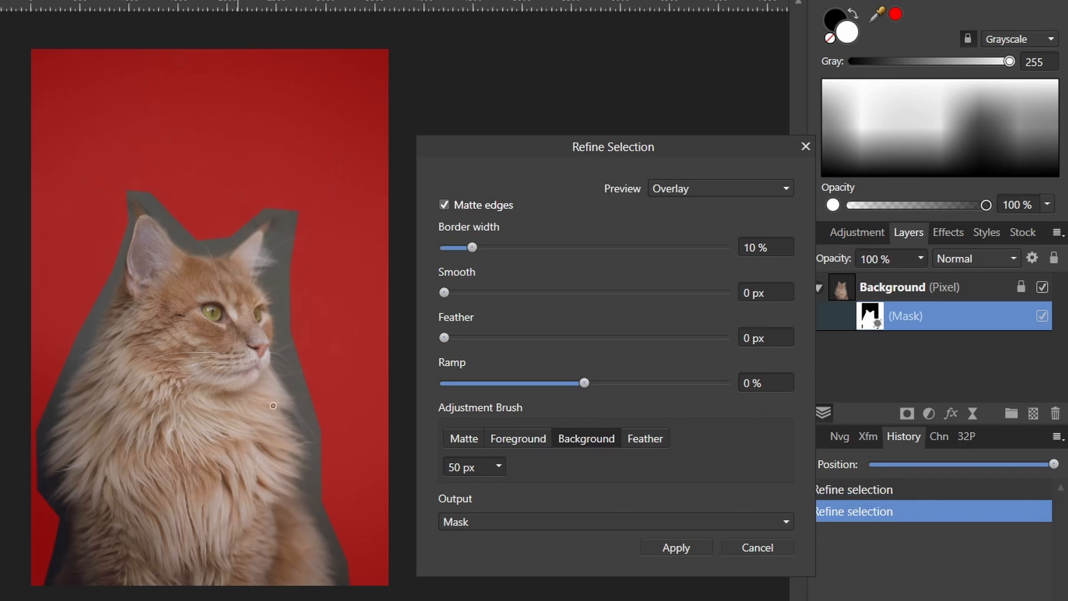
# Refine the fur edges with a roughly 468 px Matte brush and review the Output setting.
pyautogui.click(463, 438)
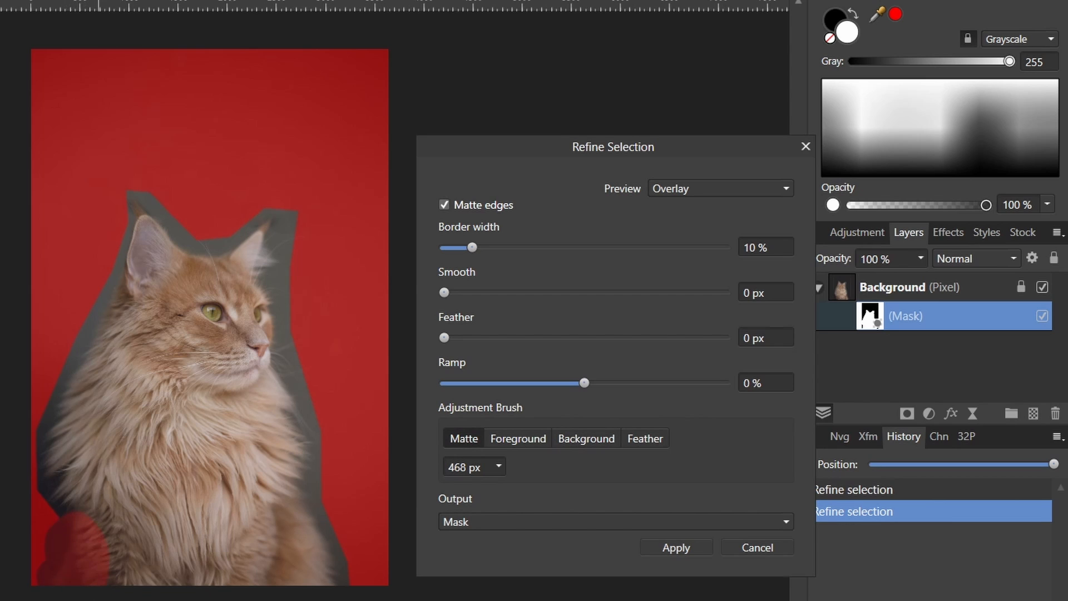
pyautogui.click(77, 559)
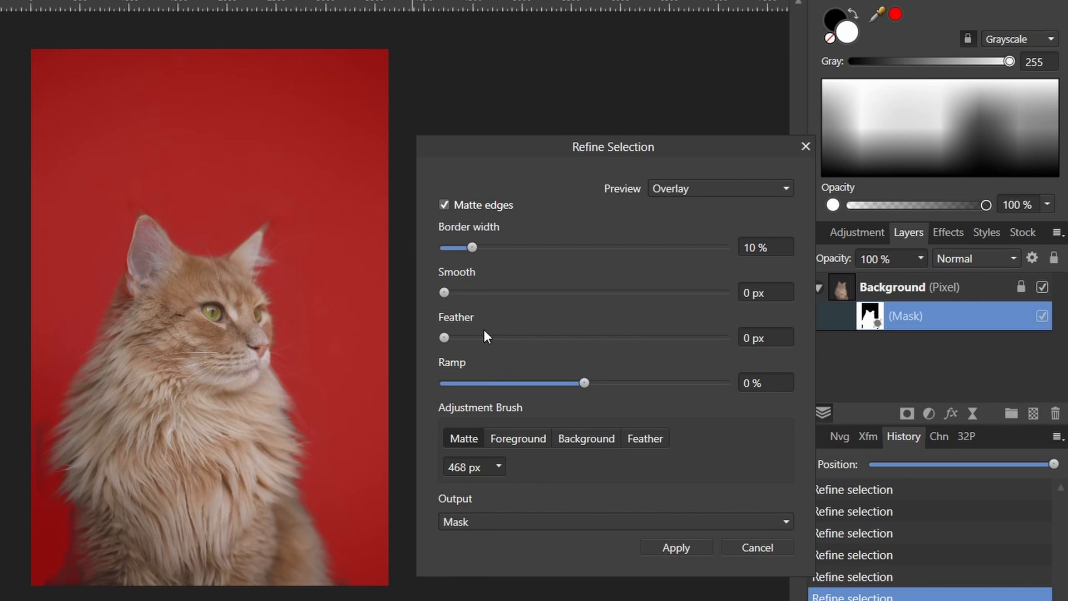
pyautogui.moveTo(489, 531)
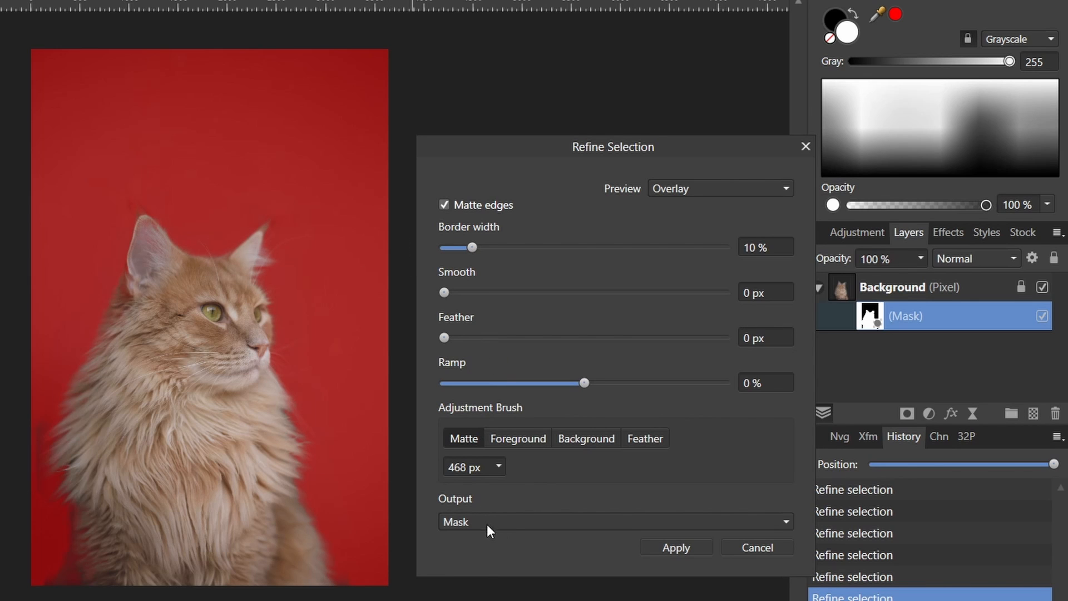
pyautogui.click(611, 522)
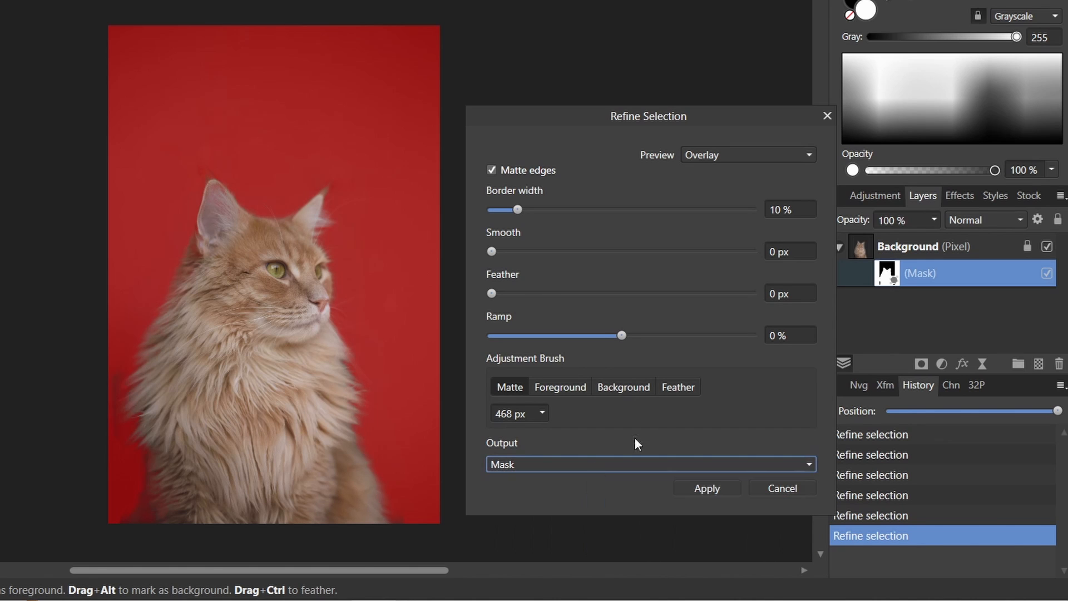
pyautogui.click(707, 489)
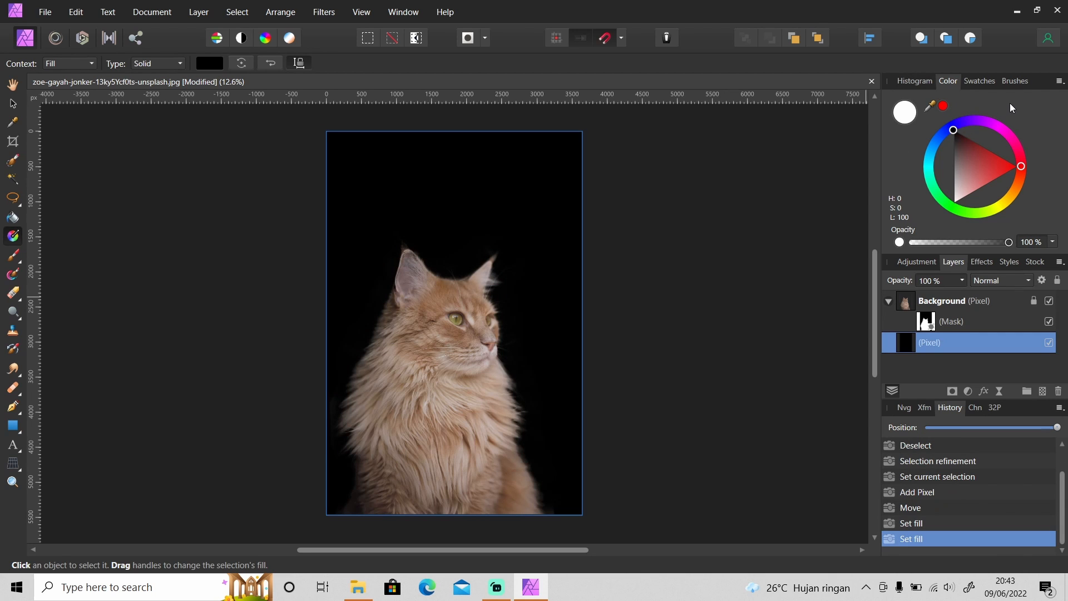
pyautogui.moveTo(947, 162)
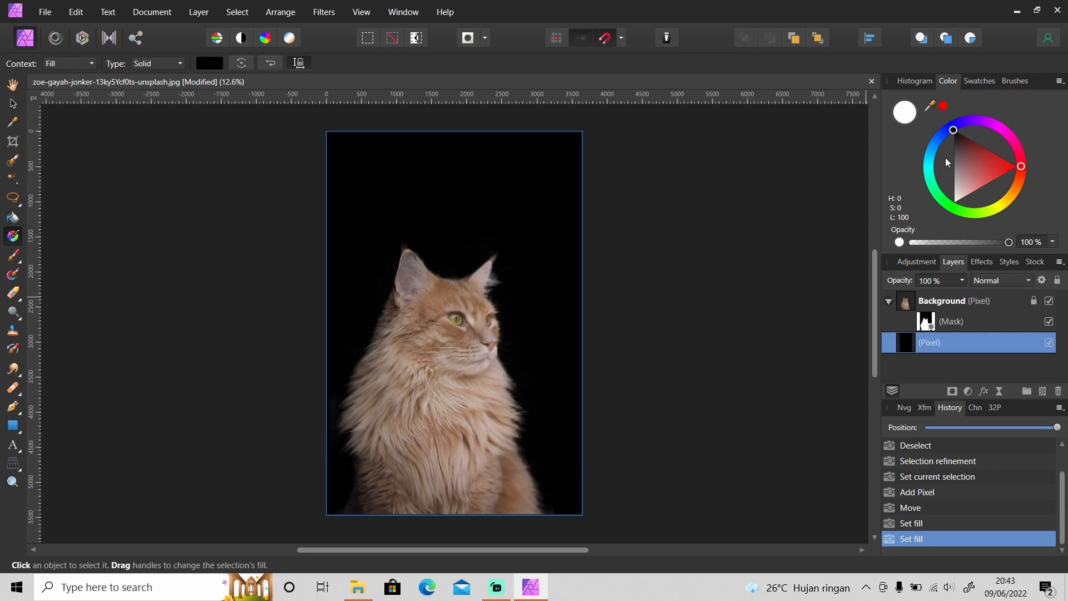
pyautogui.moveTo(945, 158)
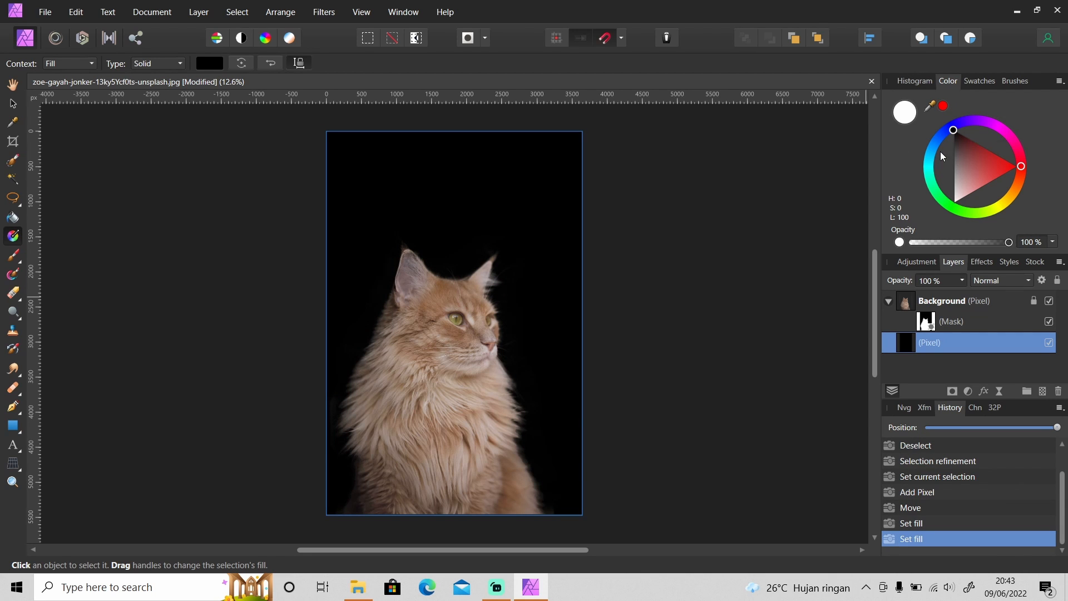
# Alt-click the mask thumbnail to show the cat's mask in isolation.
pyautogui.press('alt')
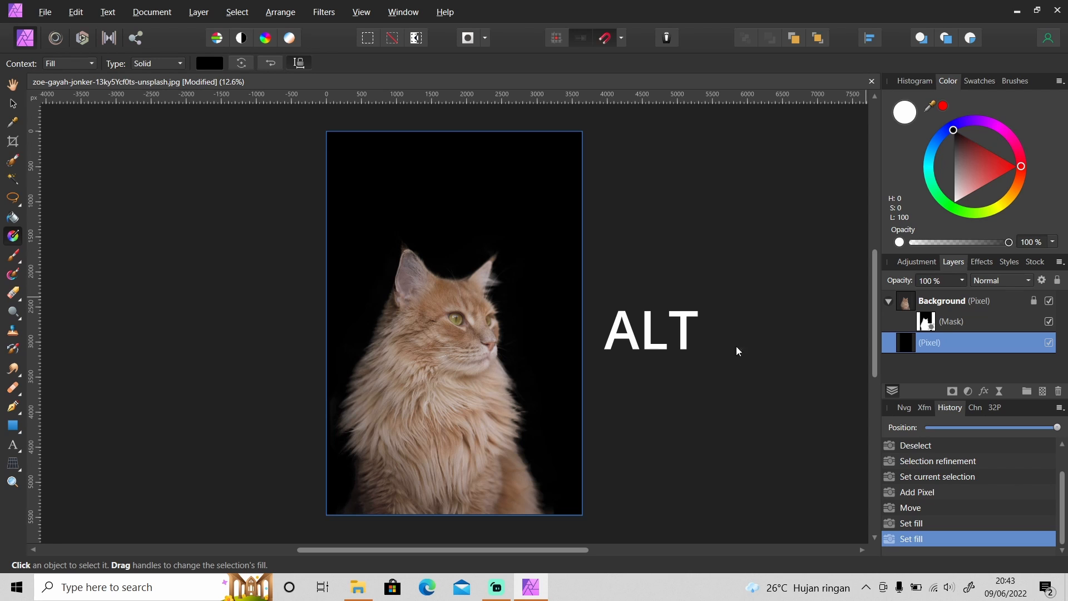
pyautogui.click(926, 321)
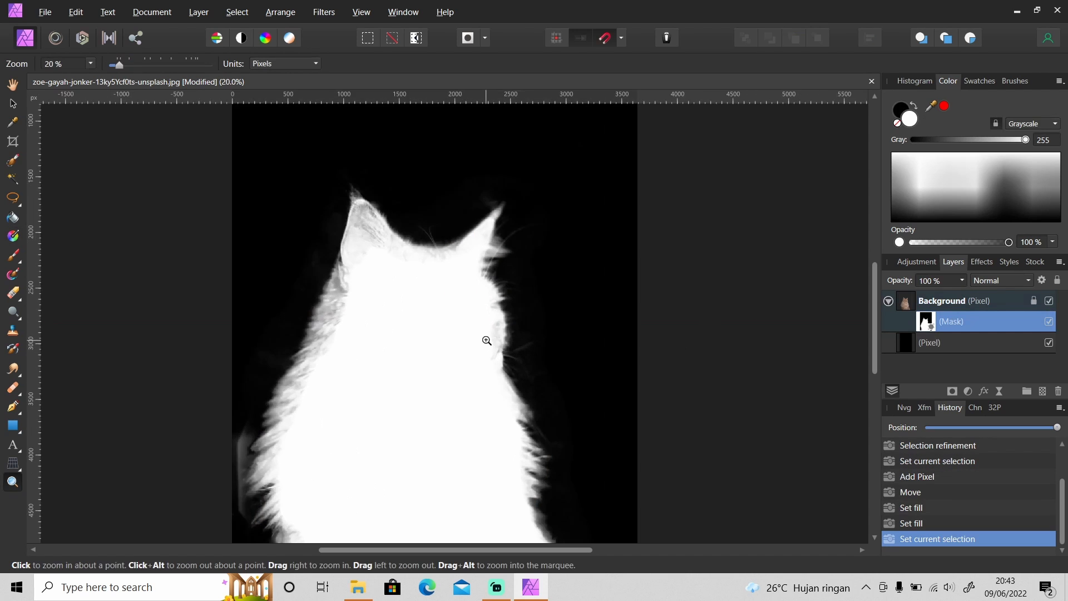
# Zoom in on the mask and paint white over the grey fur in the left ear.
pyautogui.click(486, 340)
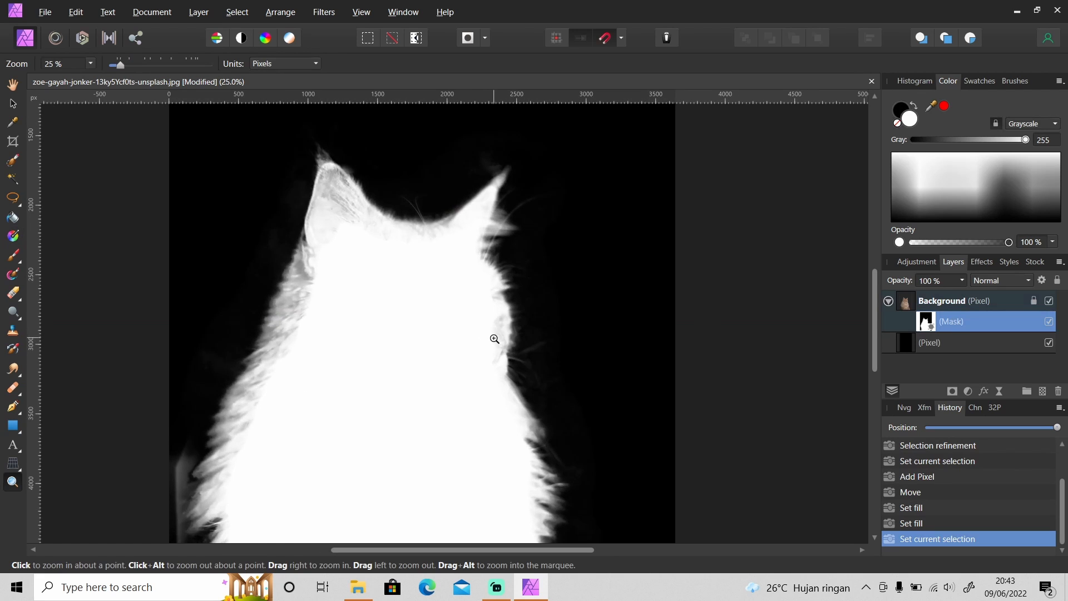
pyautogui.moveTo(399, 307)
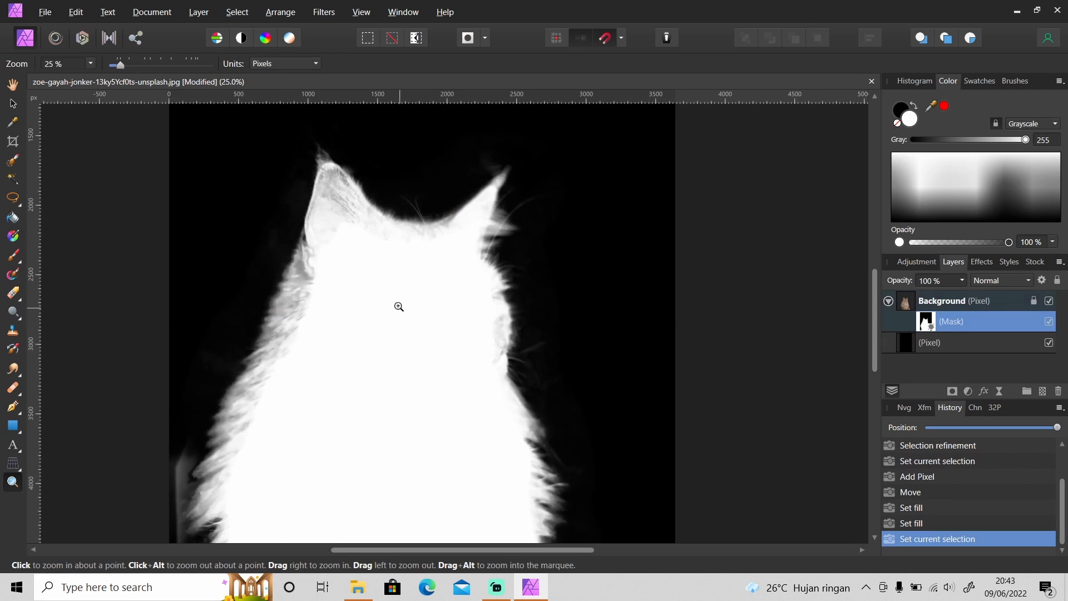
pyautogui.moveTo(409, 317)
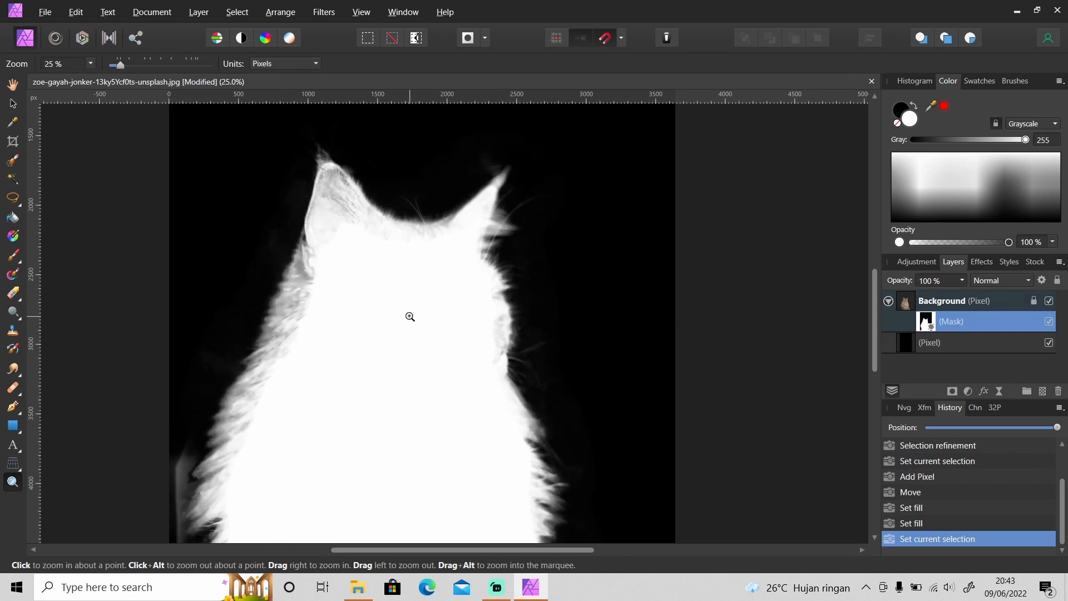
pyautogui.click(13, 255)
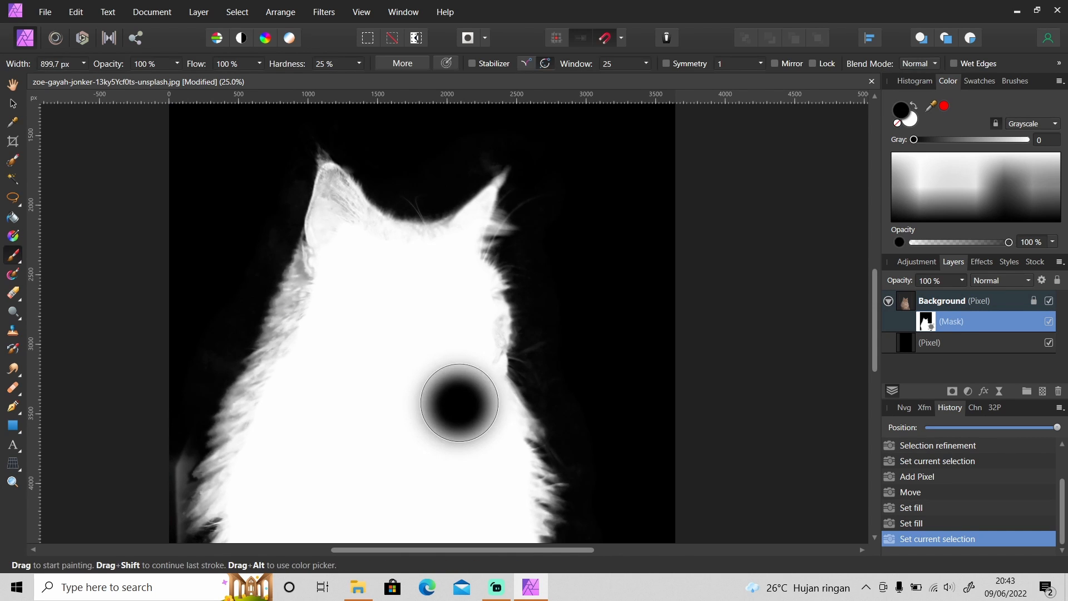
pyautogui.click(910, 118)
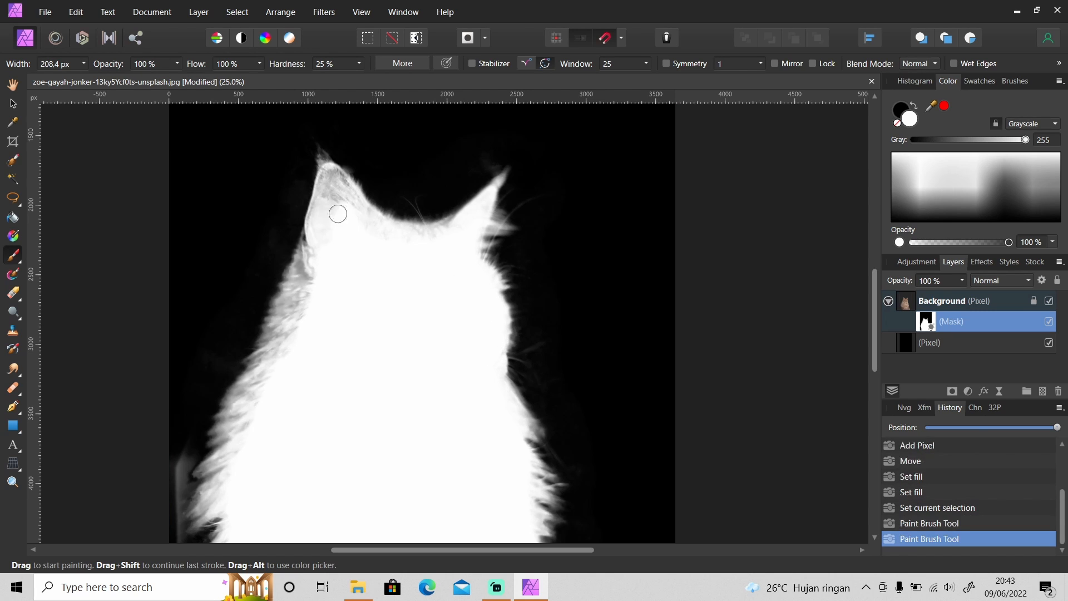
pyautogui.moveTo(338, 214); pyautogui.dragTo(322, 229)
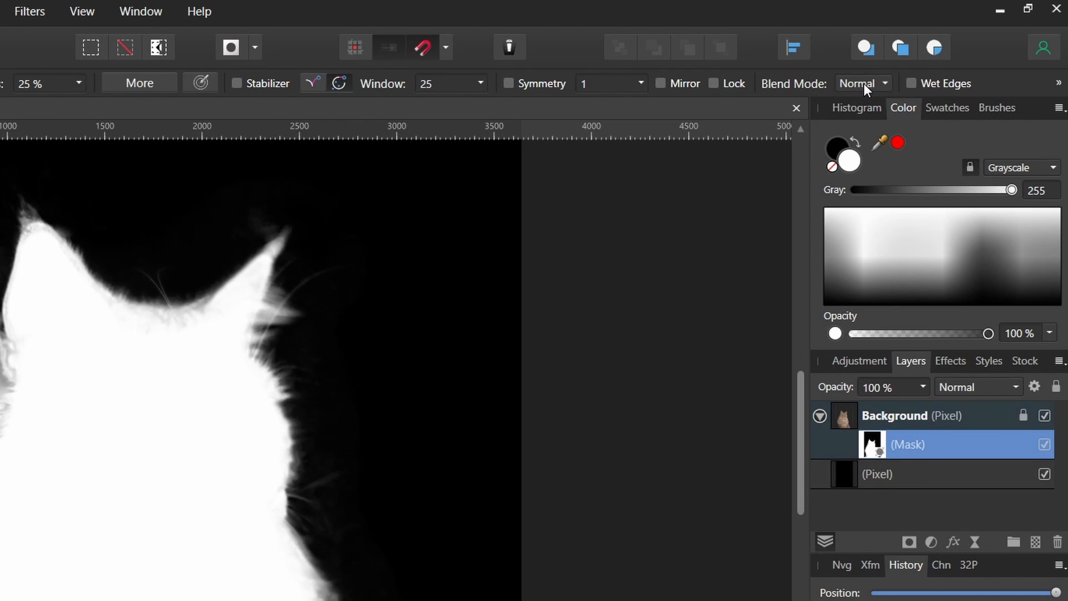
# Using Overlay blend mode, whiten the ears and head, then darken the left-edge haze.
pyautogui.click(861, 83)
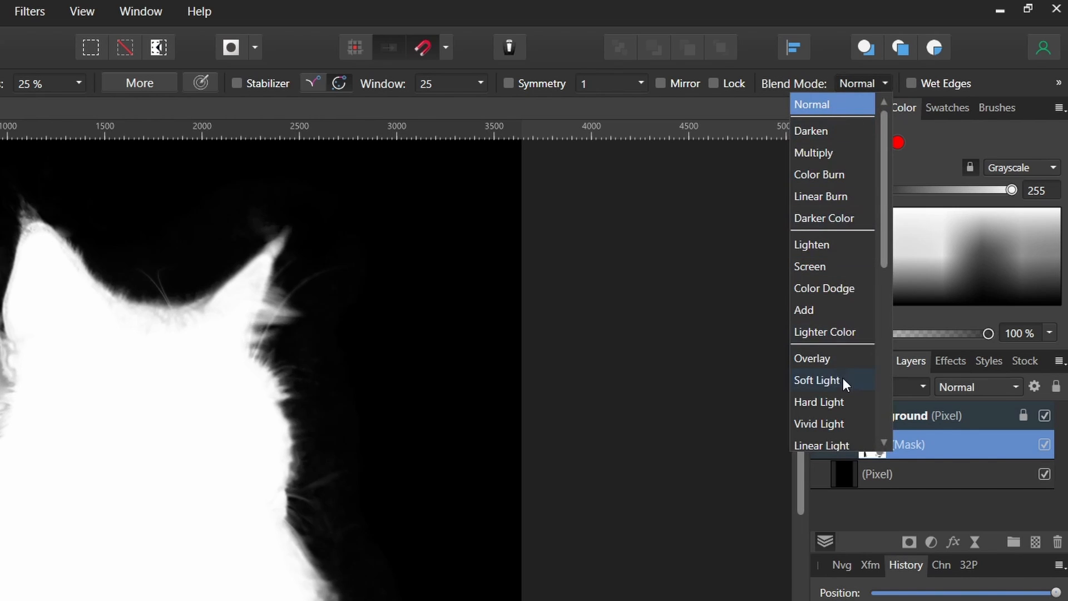
pyautogui.click(813, 357)
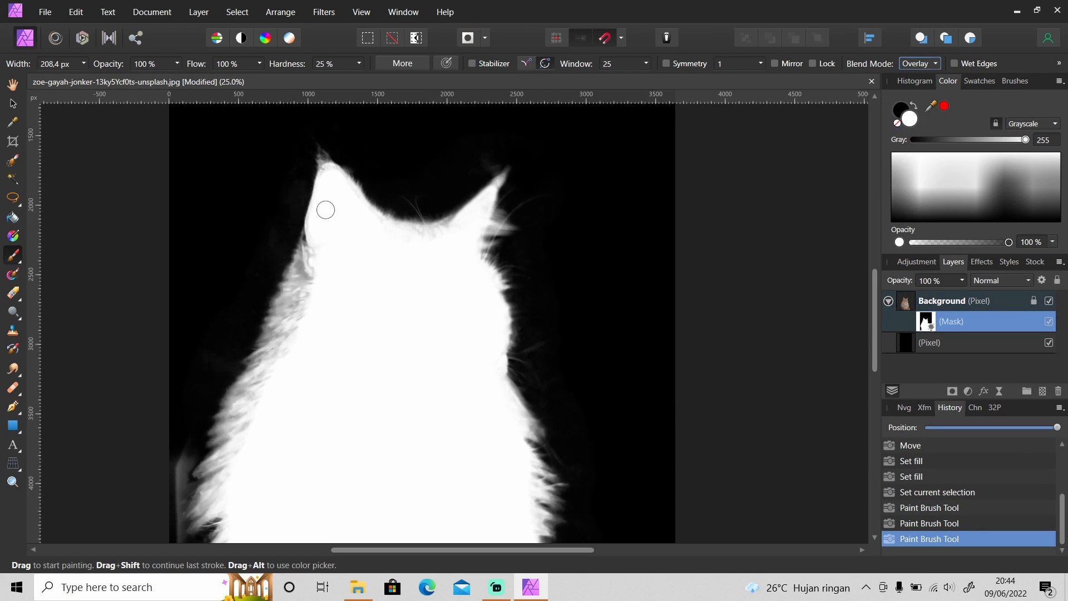
pyautogui.moveTo(326, 209); pyautogui.dragTo(370, 218)
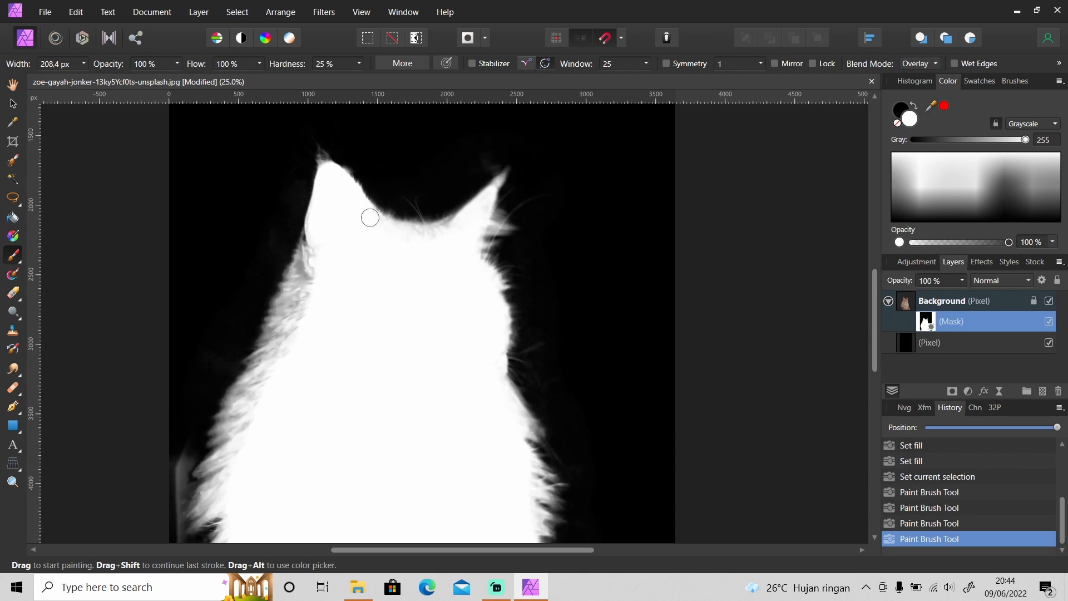
pyautogui.moveTo(370, 217); pyautogui.dragTo(466, 232)
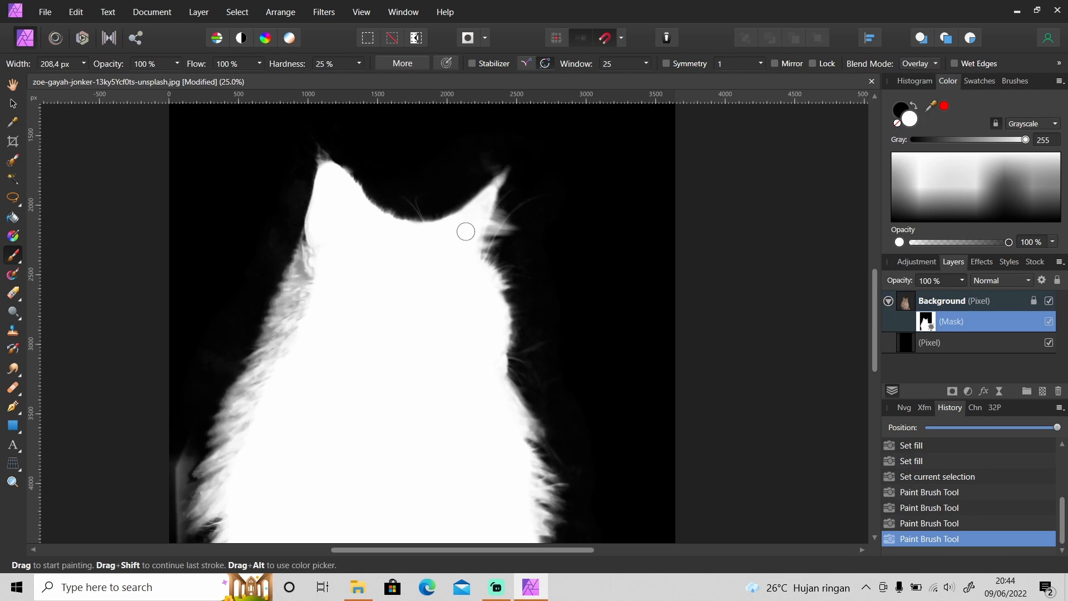
pyautogui.moveTo(465, 231); pyautogui.dragTo(325, 183)
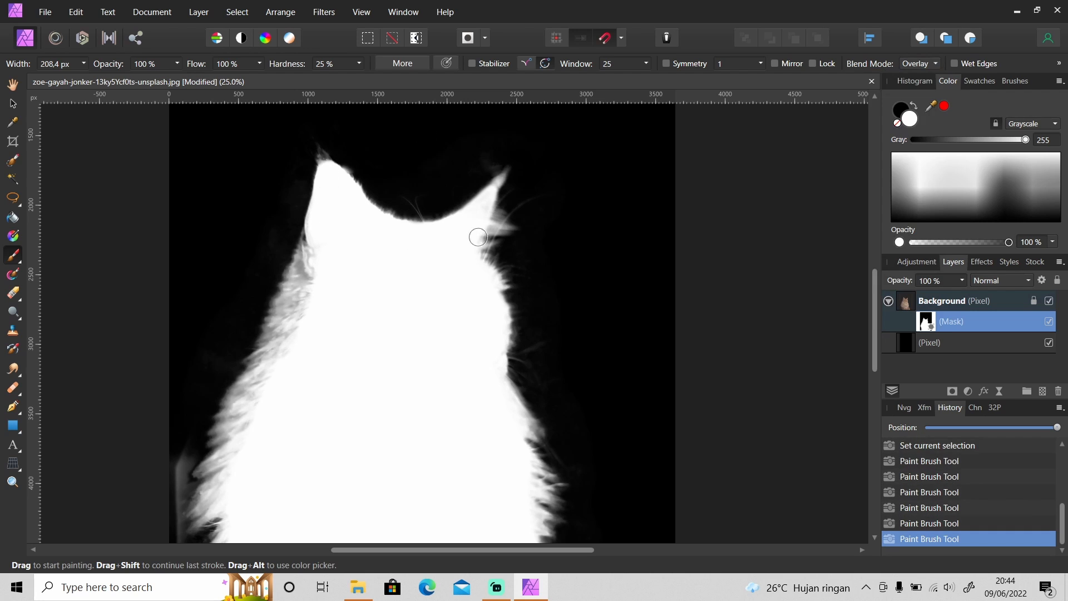
pyautogui.moveTo(480, 227)
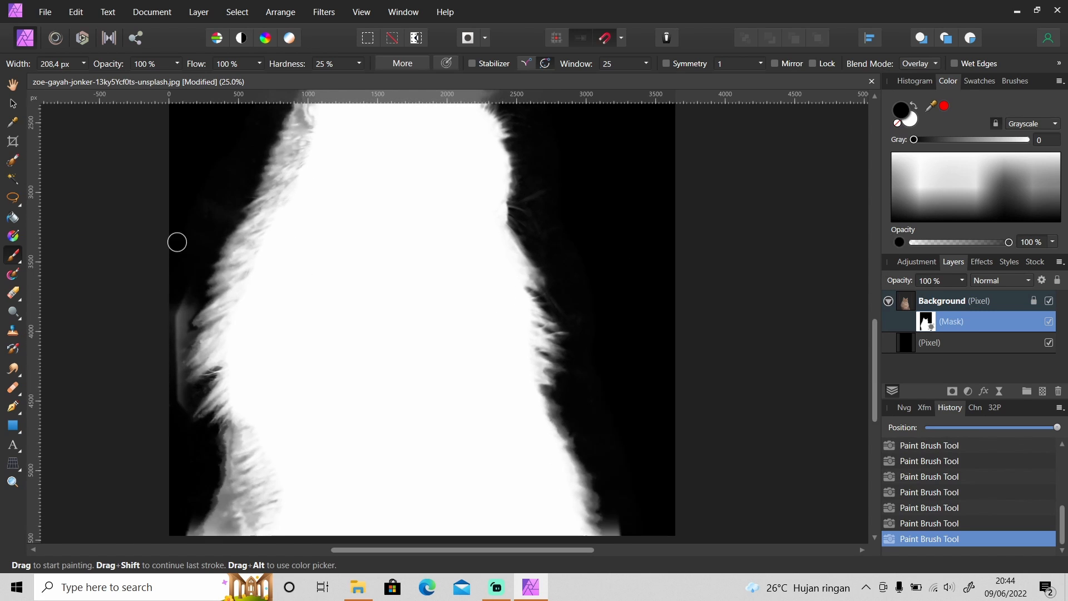
pyautogui.moveTo(177, 242); pyautogui.dragTo(176, 324)
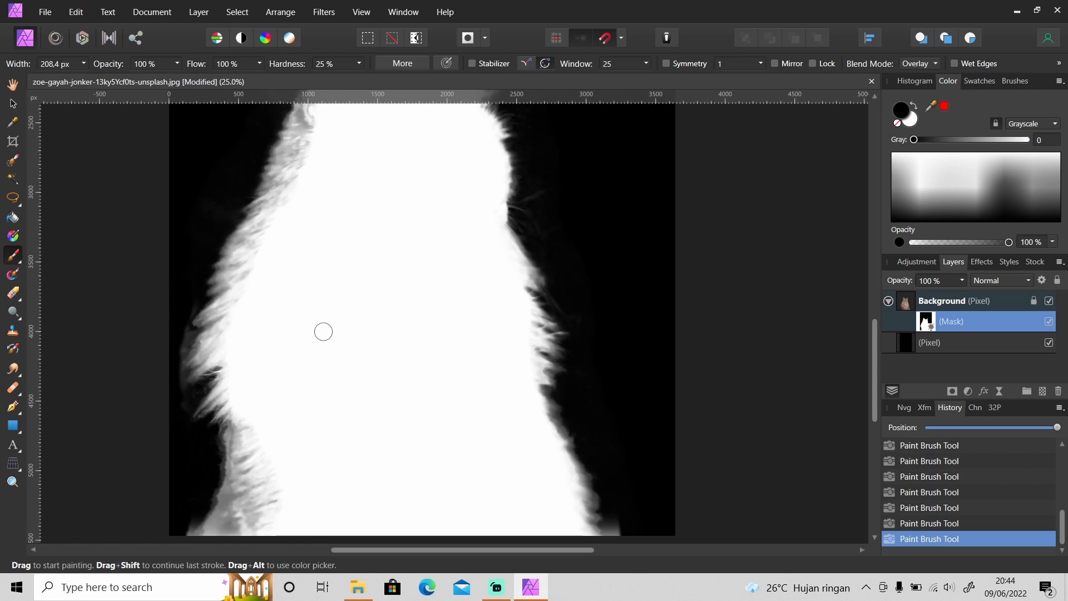
pyautogui.moveTo(191, 300)
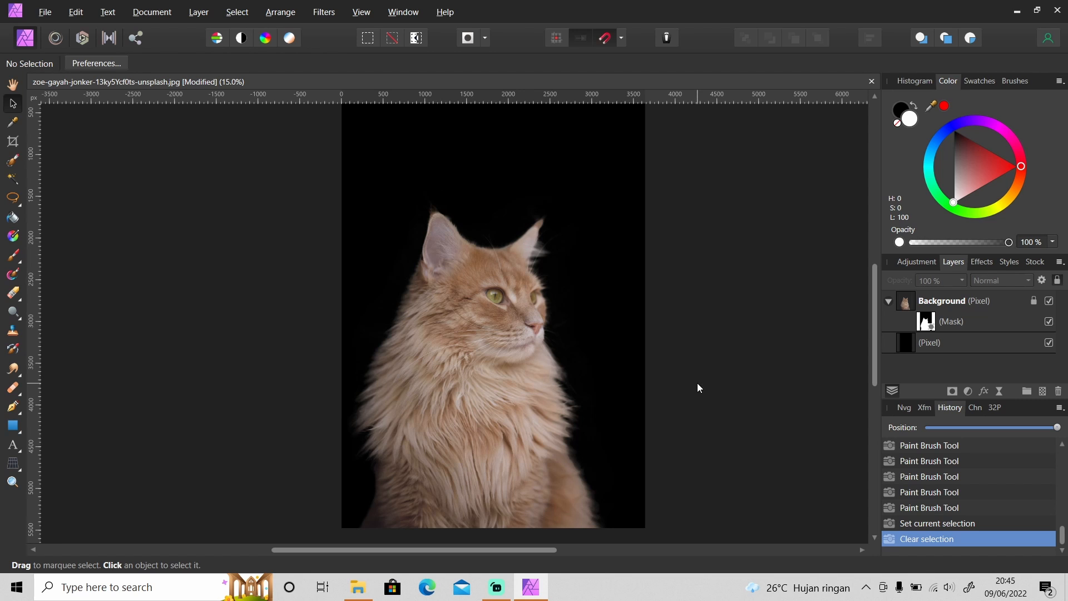
# Select the cat layer to return to the full-colour composite over black.
pyautogui.click(942, 300)
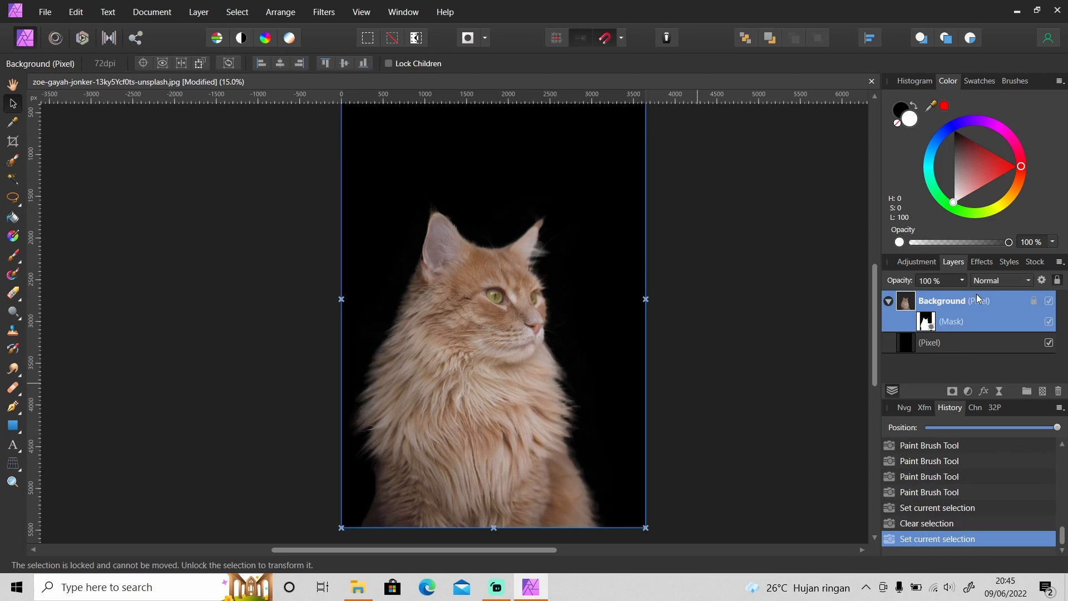